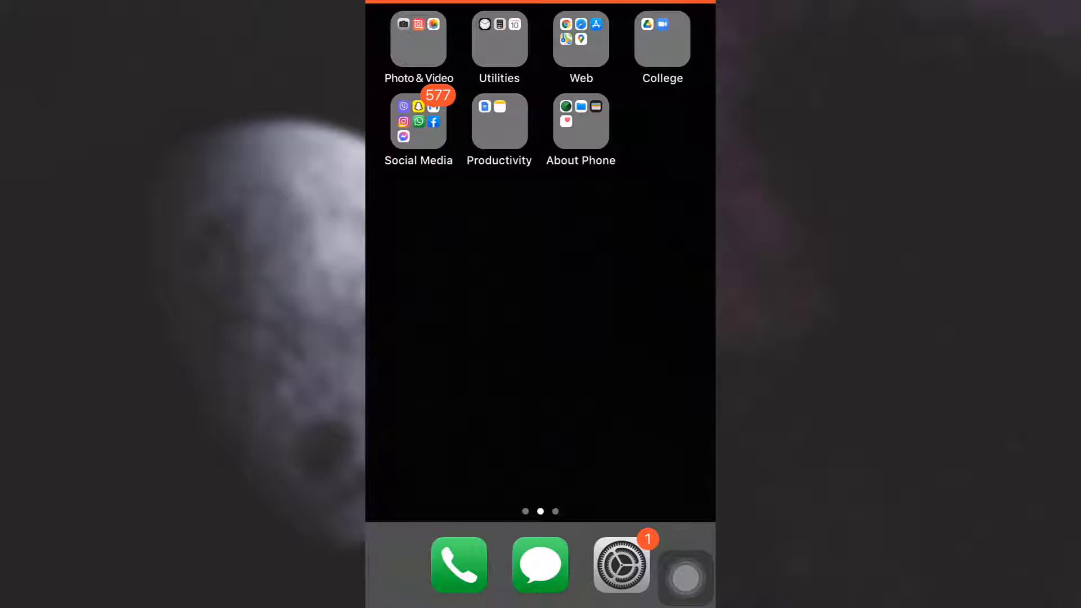
- Swipe to the Pinterest icon on the Home Screen and launch the app
scroll("left", 3)
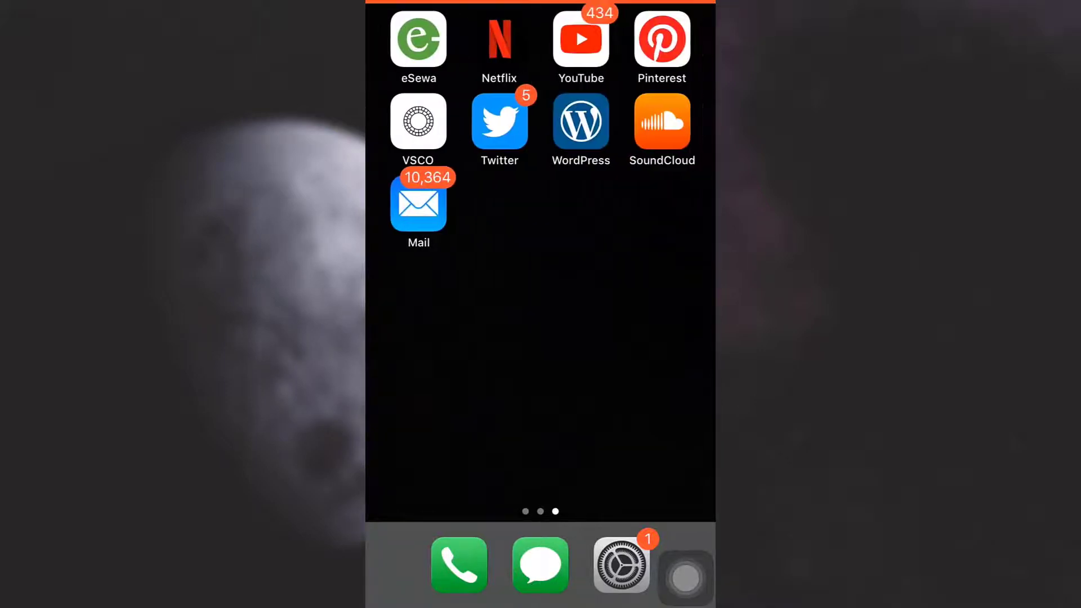
left_click(660, 39)
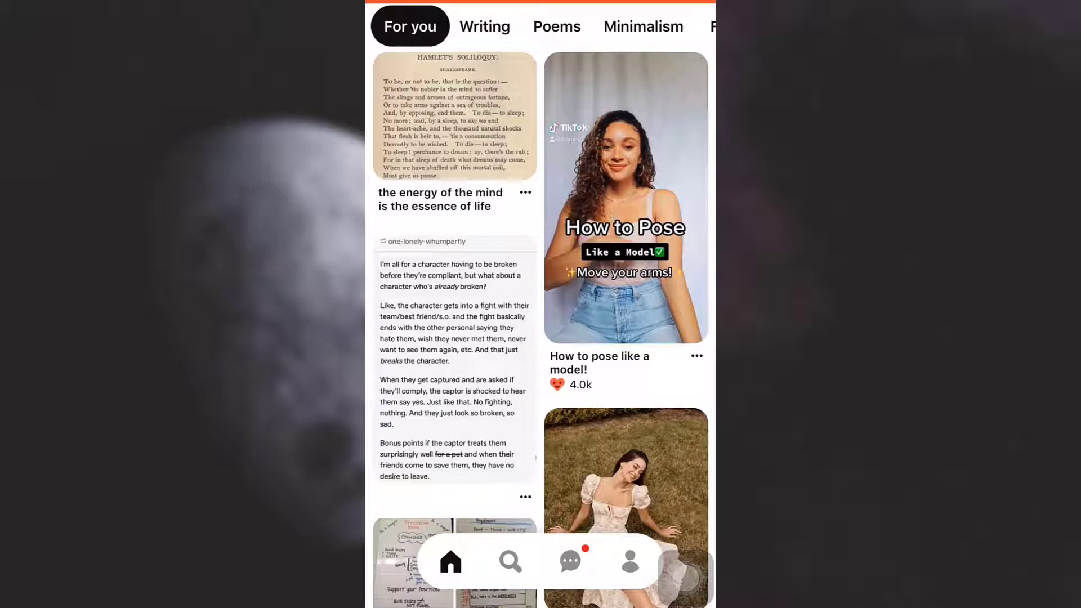
- Scroll the profile's saved boards down past Tattoos and Poems 2 to TBR
left_click(628, 561)
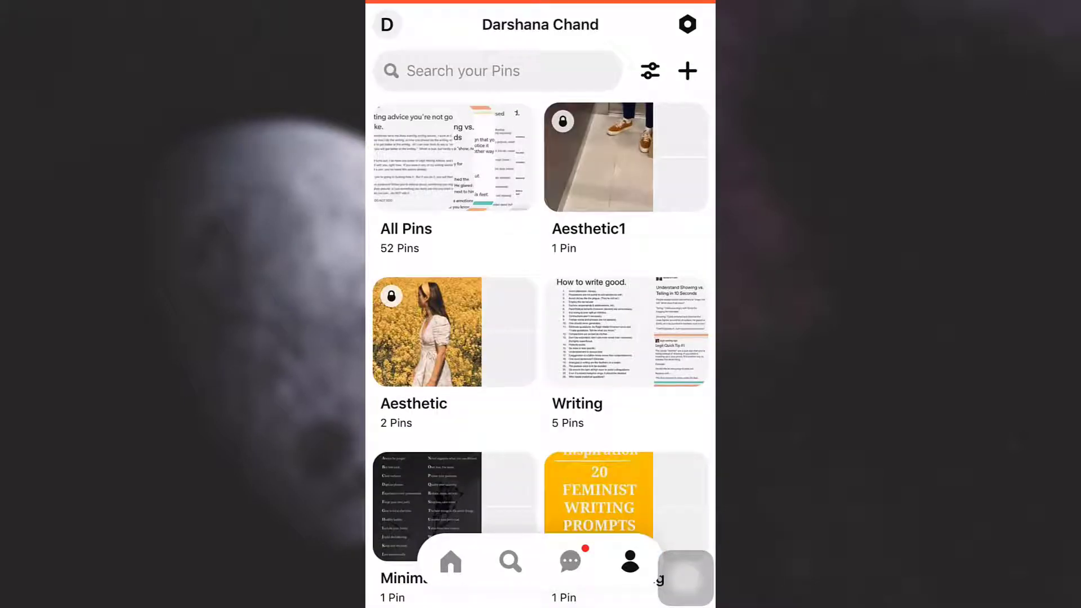
scroll("down", 3)
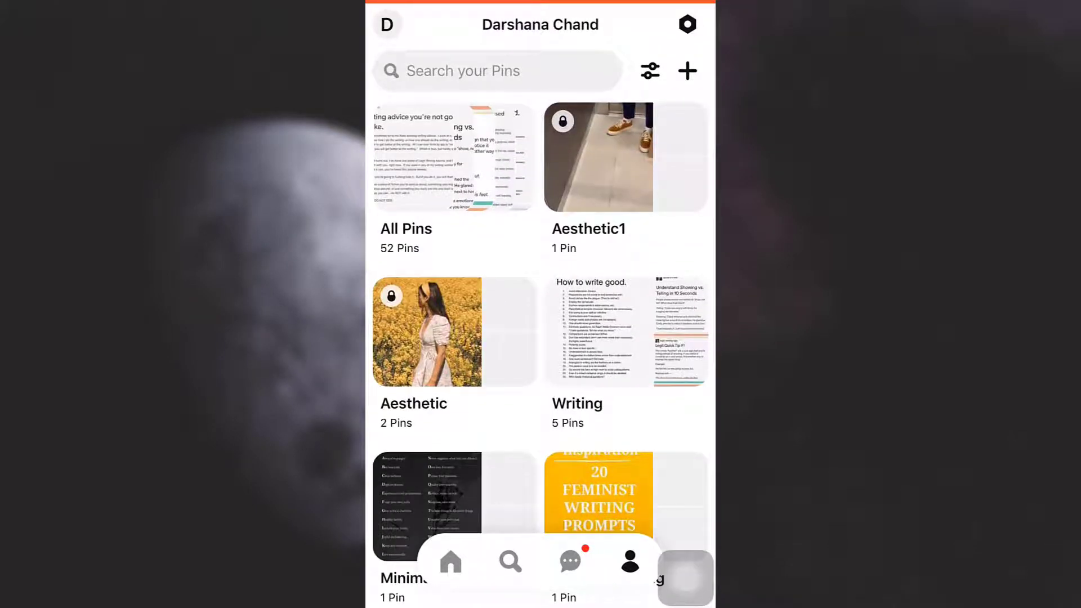
scroll("down", 3)
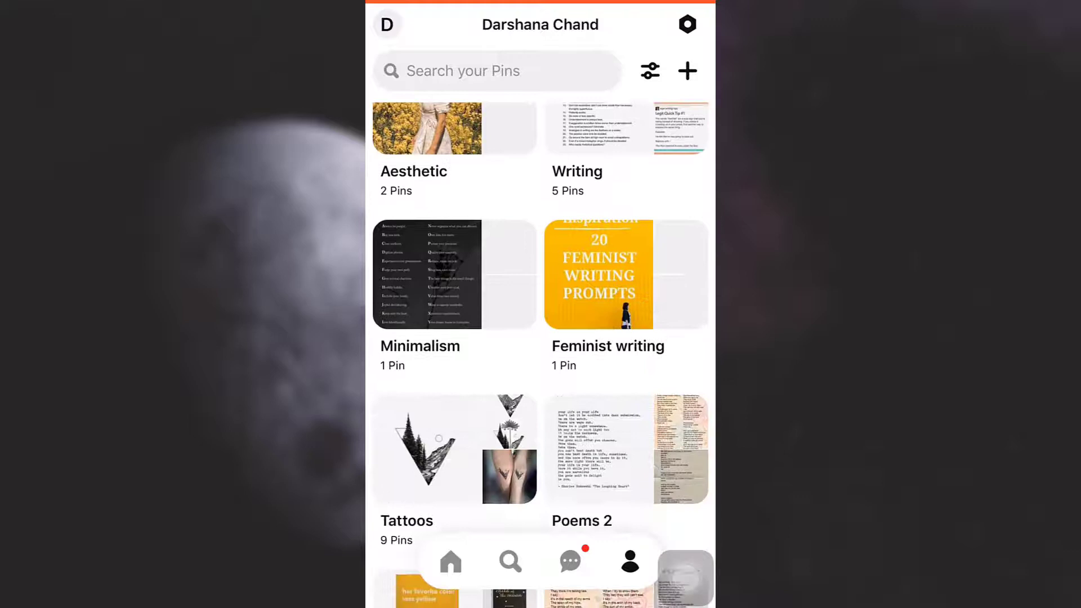
scroll("down", 3)
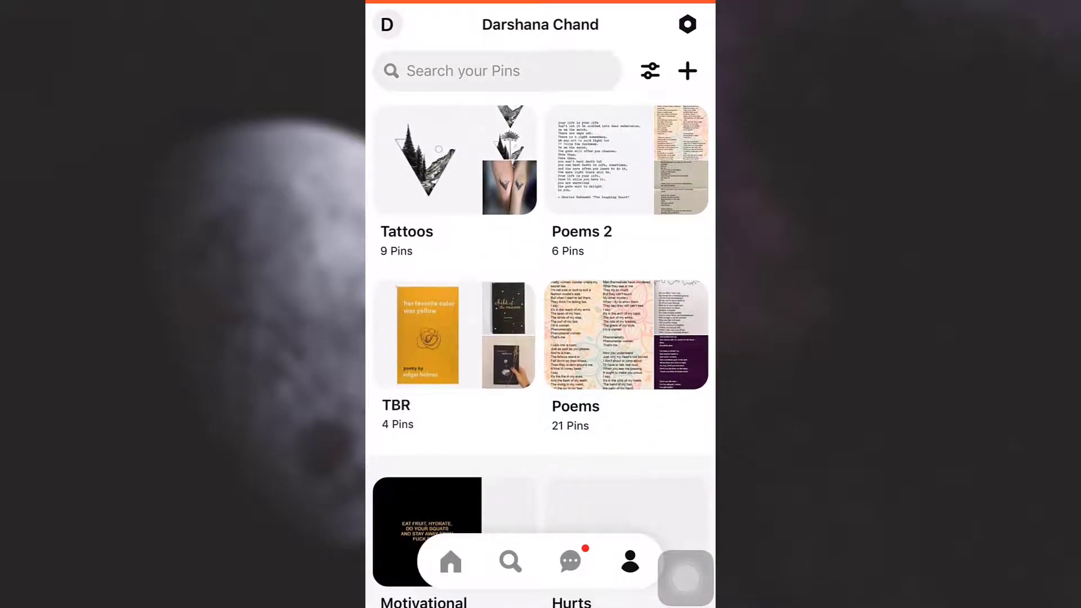
- Open the TBR board with its 4 pins and show its Board options menu
left_click(426, 334)
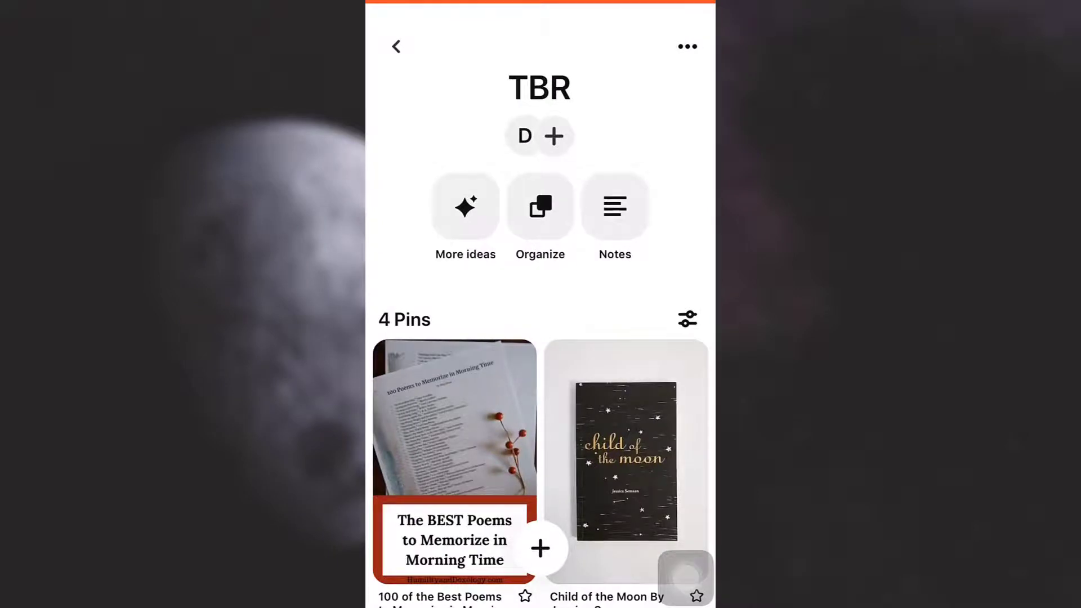
left_click(685, 46)
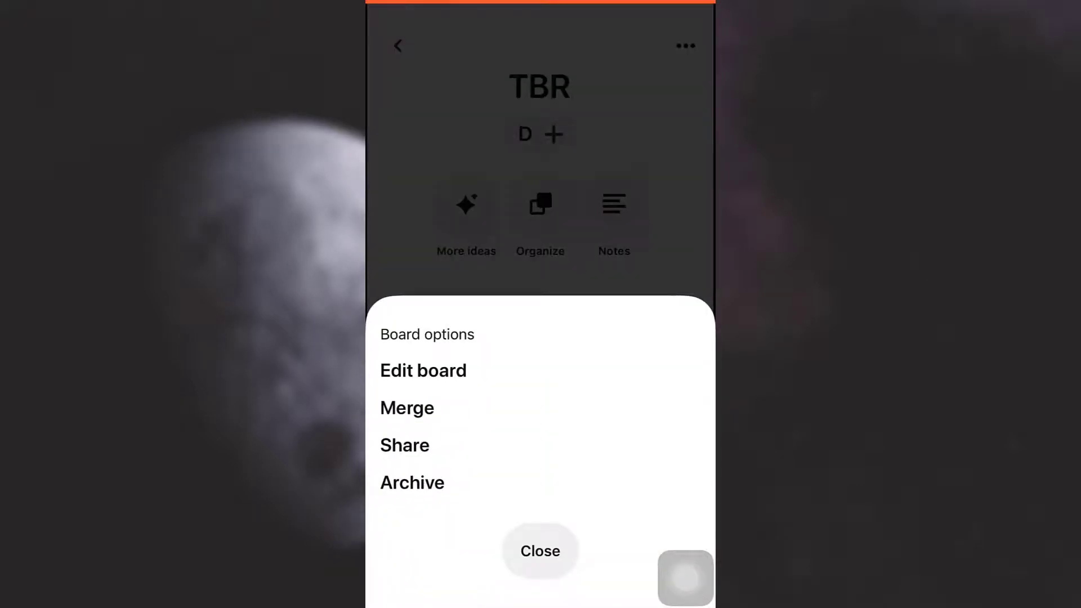
- Edit the TBR board, scroll to Actions, and choose Delete board
left_click(423, 371)
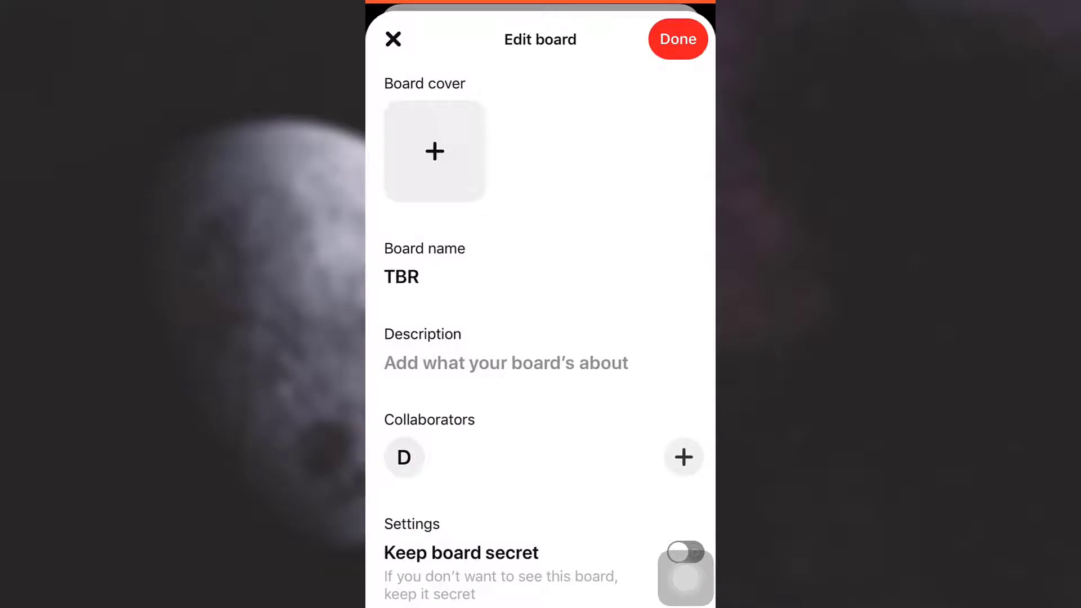
scroll("down", 3)
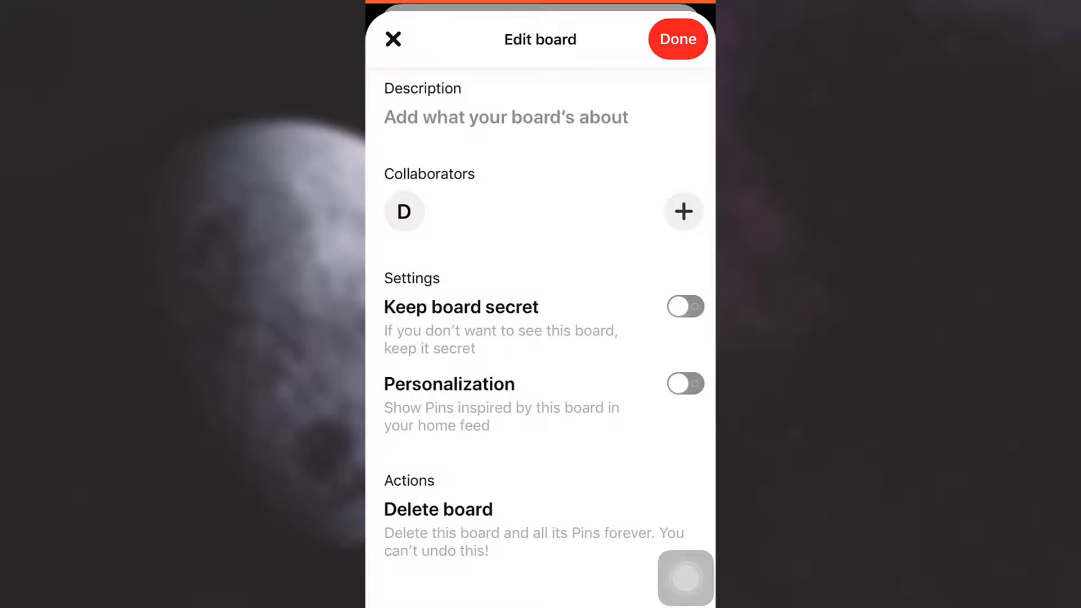
left_click(438, 508)
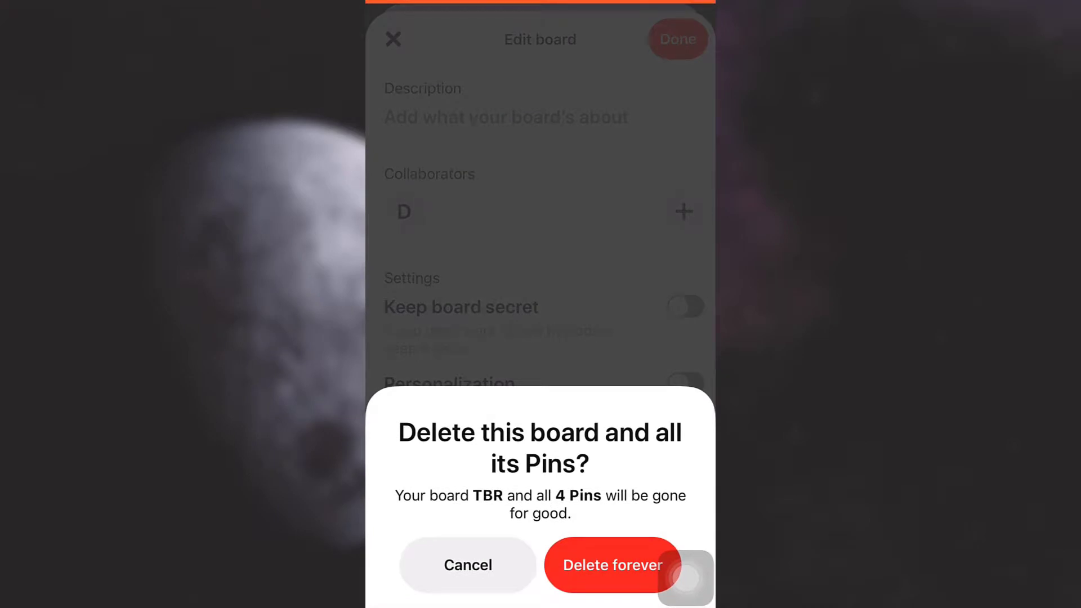
- Confirm Delete forever for the TBR board and its 4 Pins
left_click(467, 564)
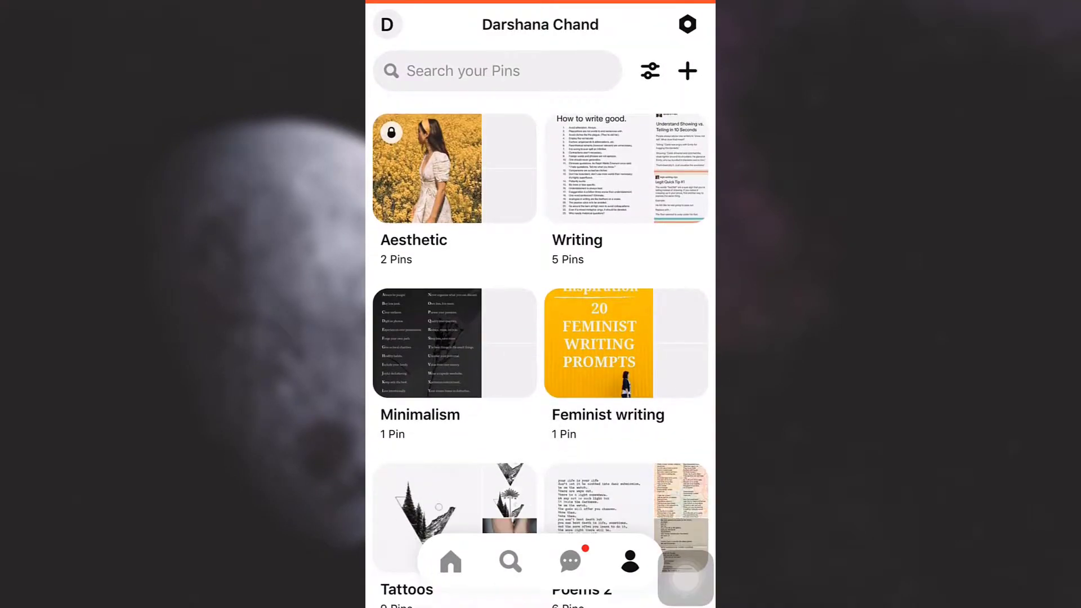
scroll("down", 3)
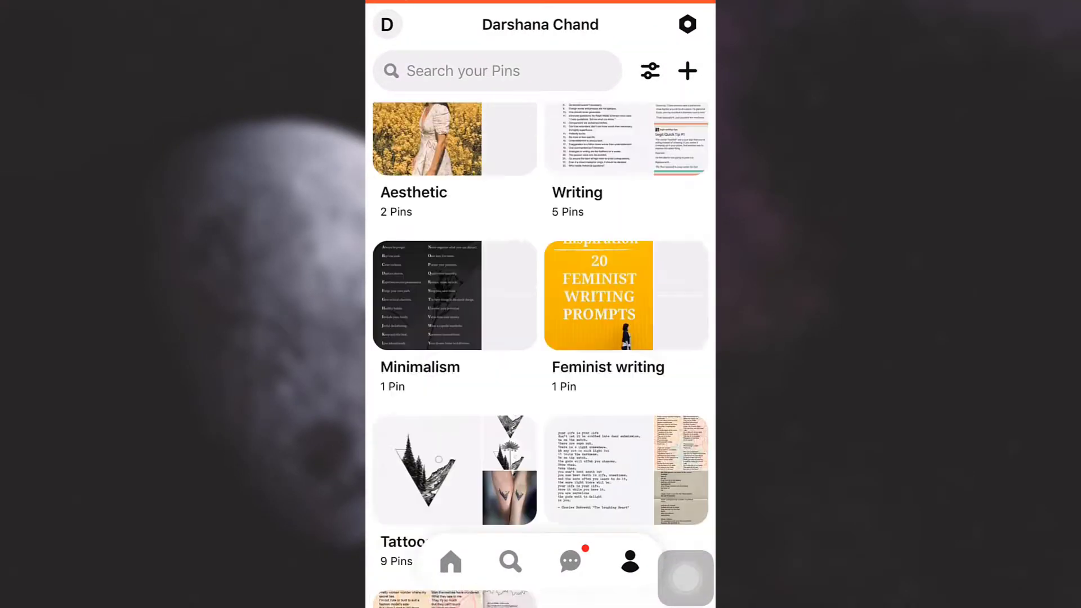
scroll("down", 3)
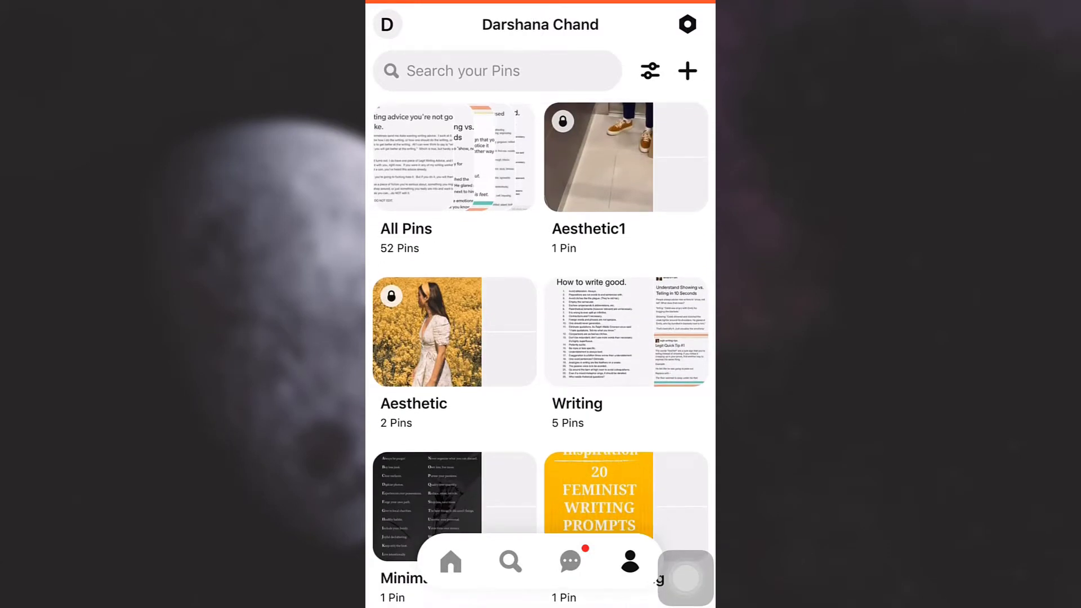